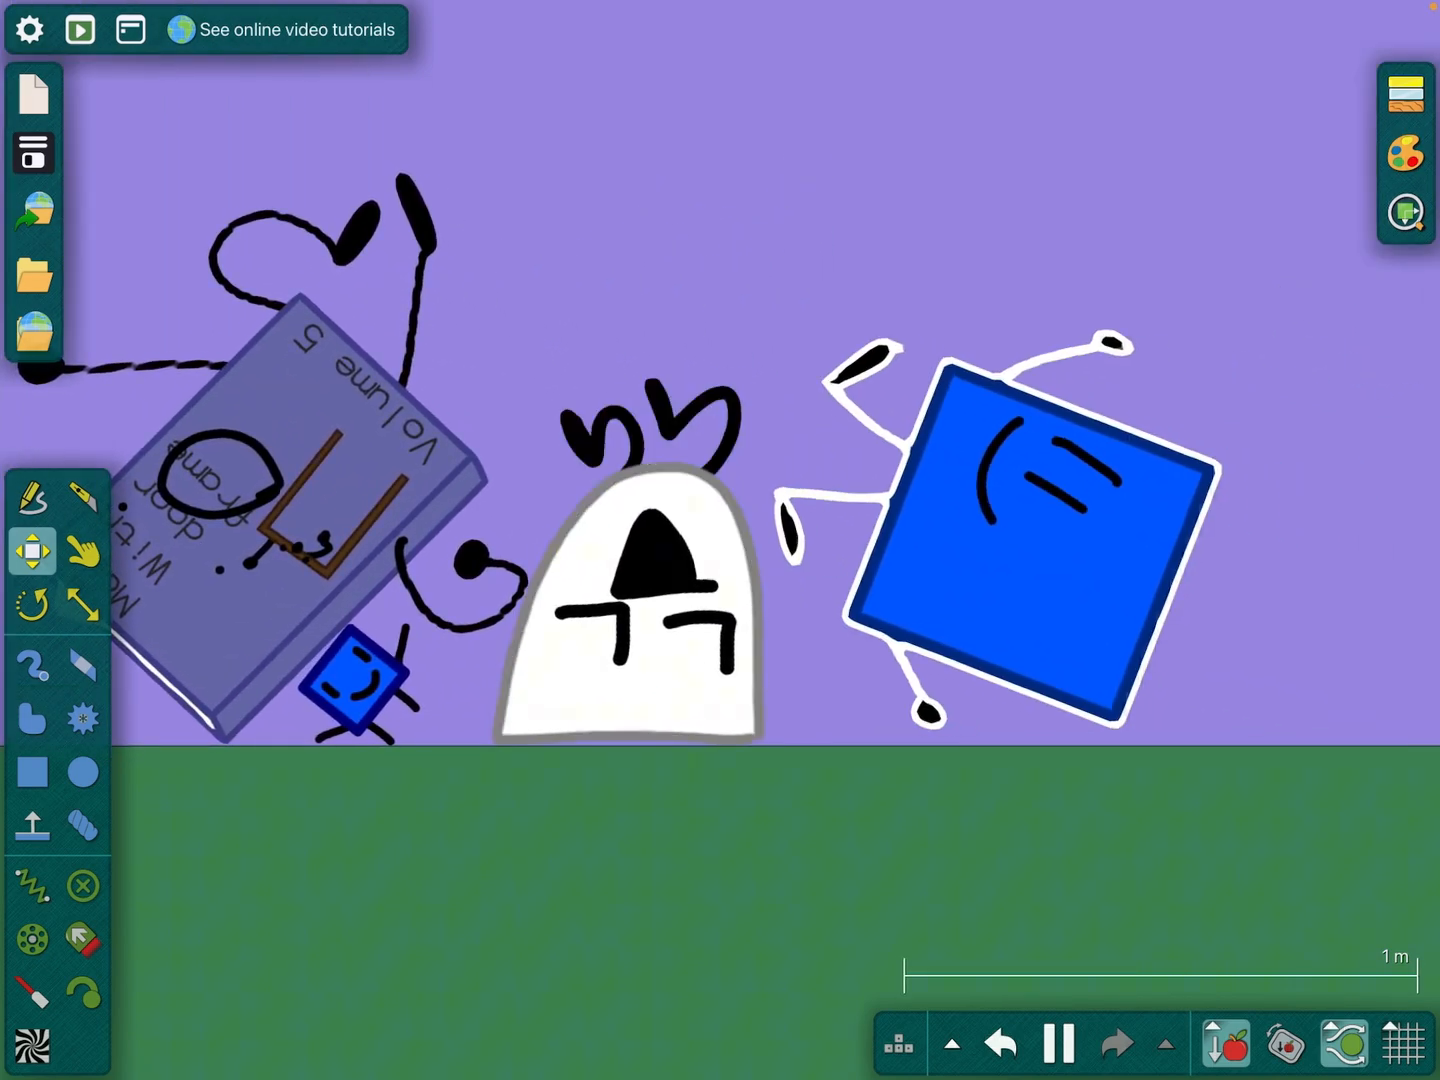
Zoom the view out until both gray pillars and both teams are in frame.
{"action": "left_click", "coordinate": [84, 550]}
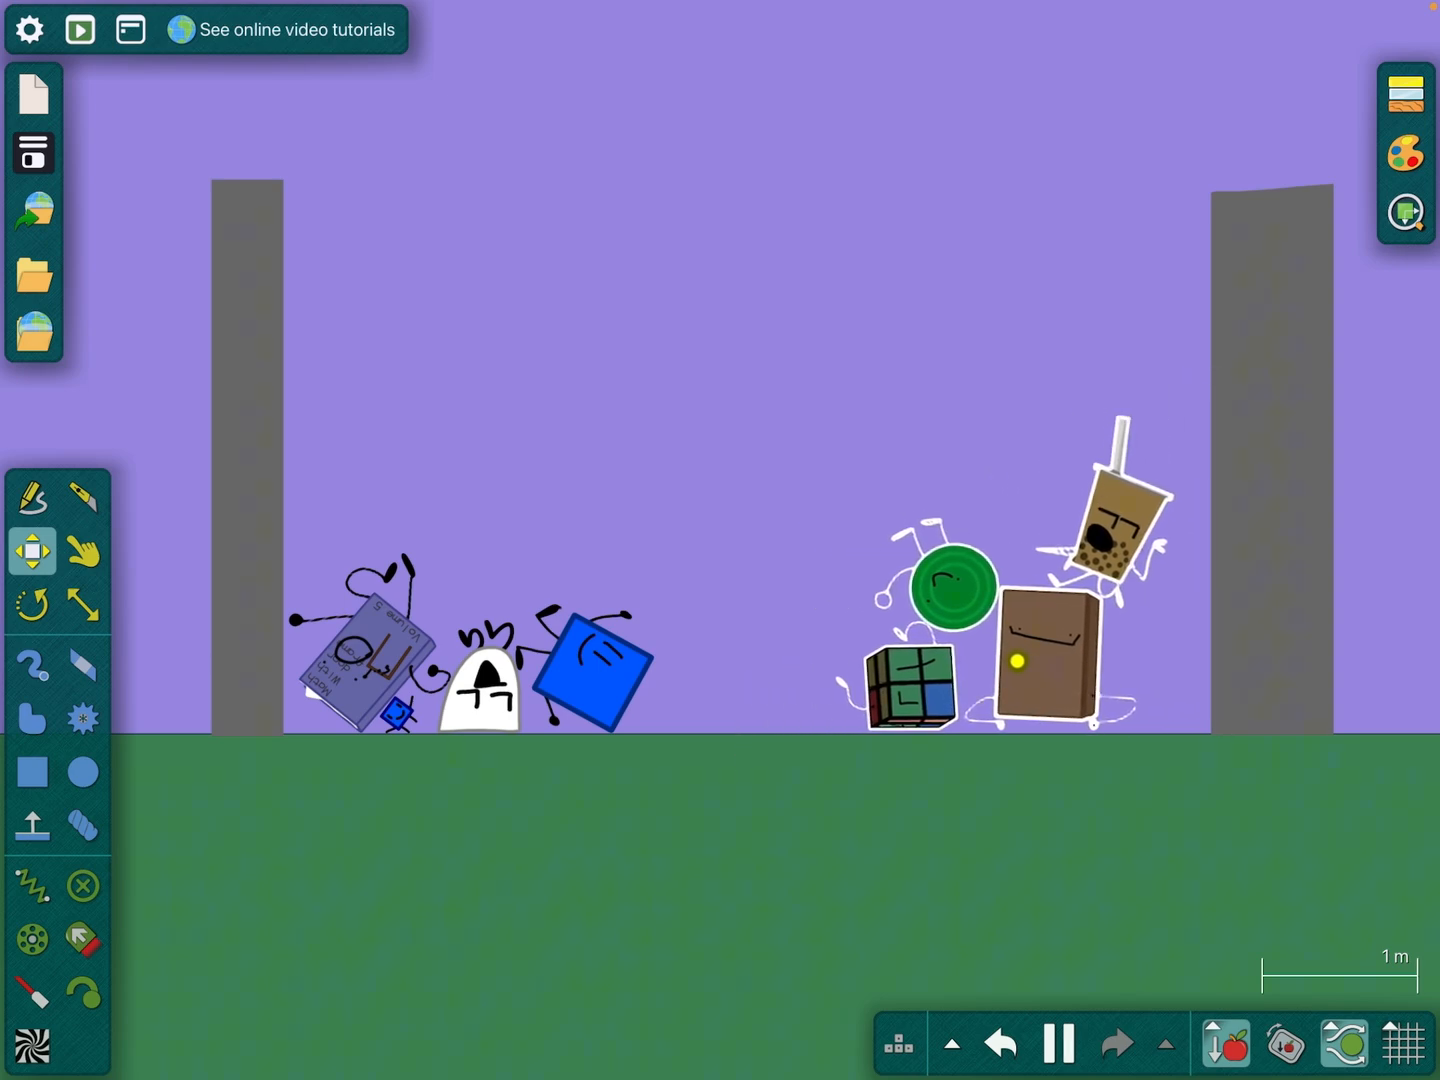
Let the blue team gather beside the pillar, then switch to the Drag tool for grabbing objects.
{"action": "left_click", "coordinate": [84, 552]}
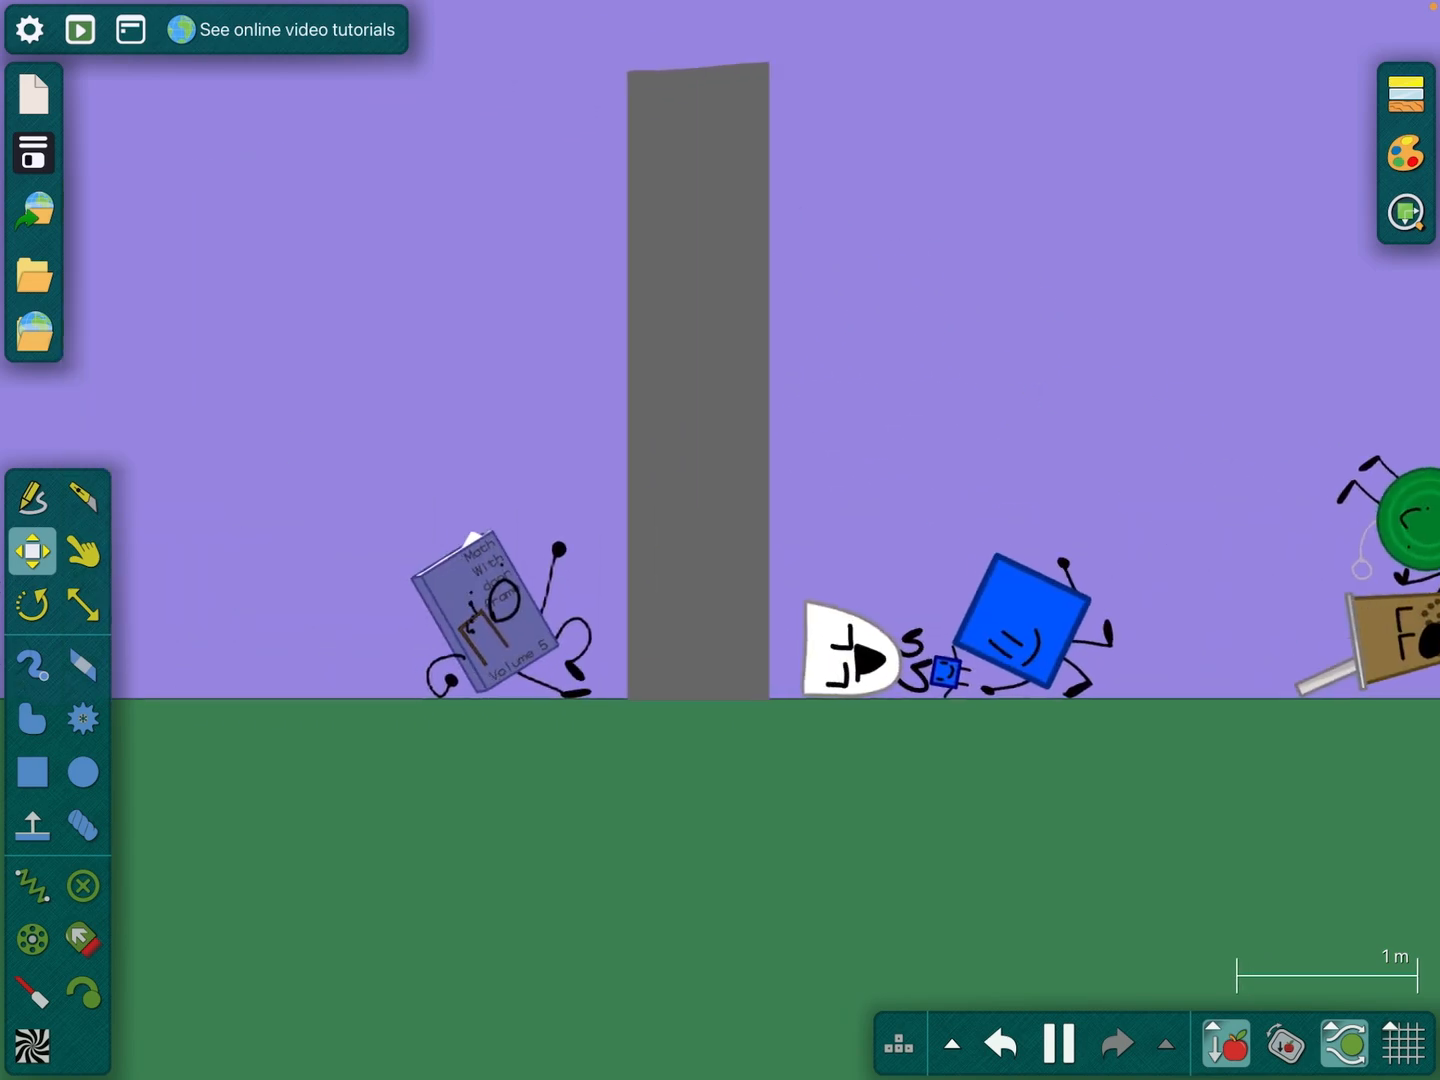
{"action": "left_click", "coordinate": [84, 550]}
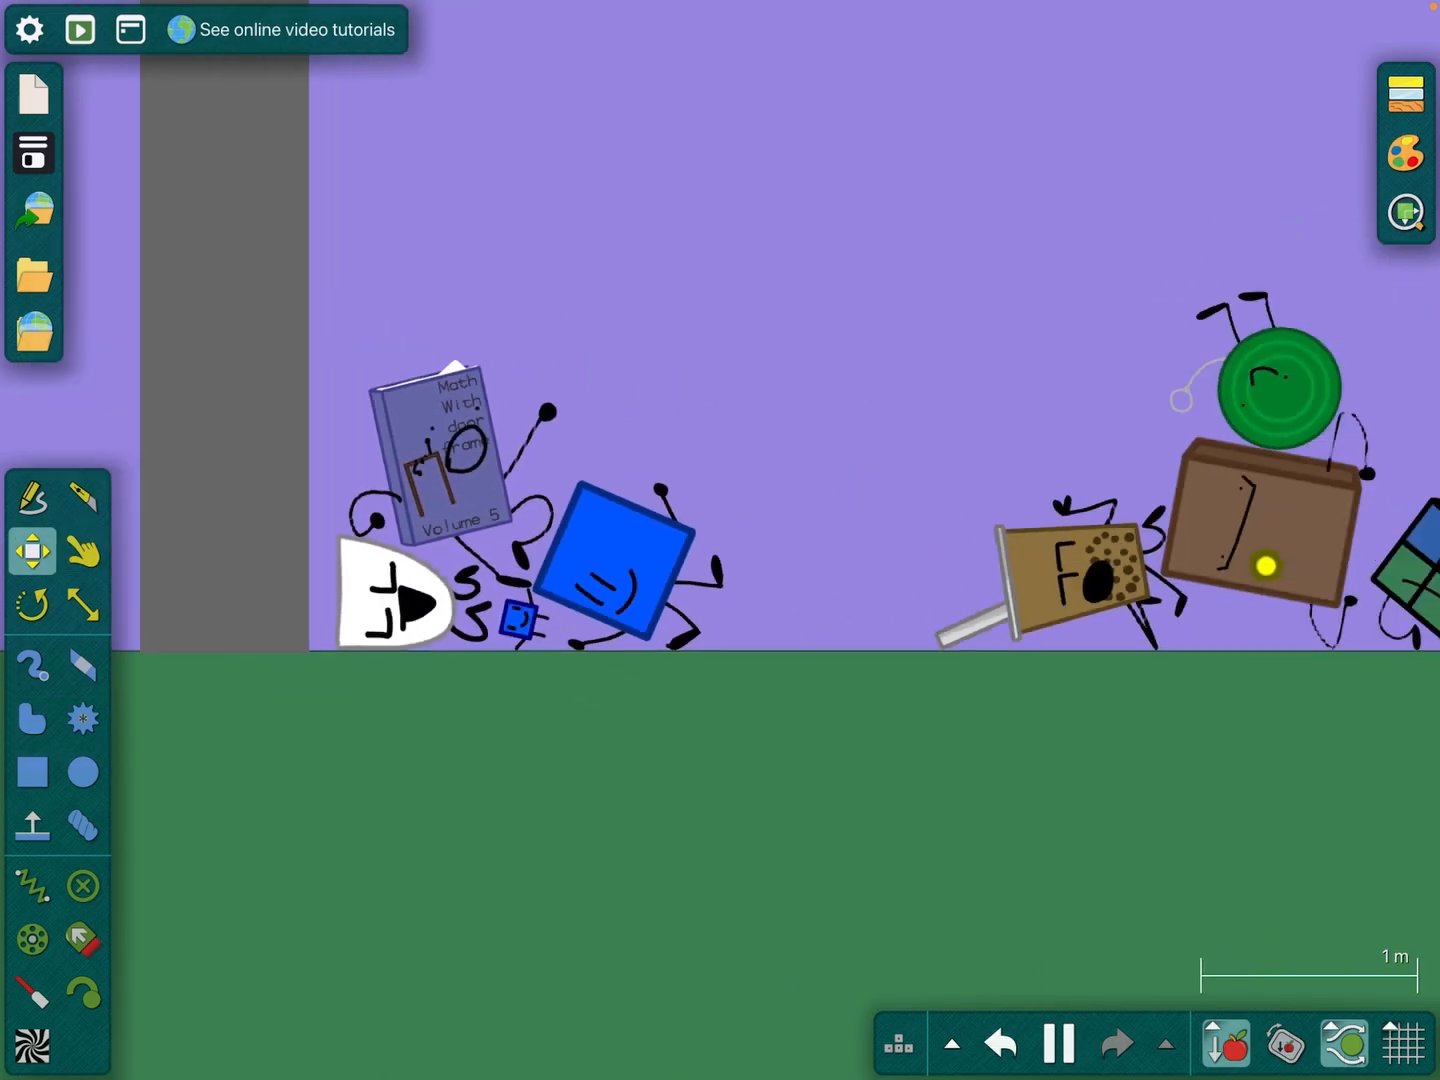
{"action": "left_click", "coordinate": [84, 552]}
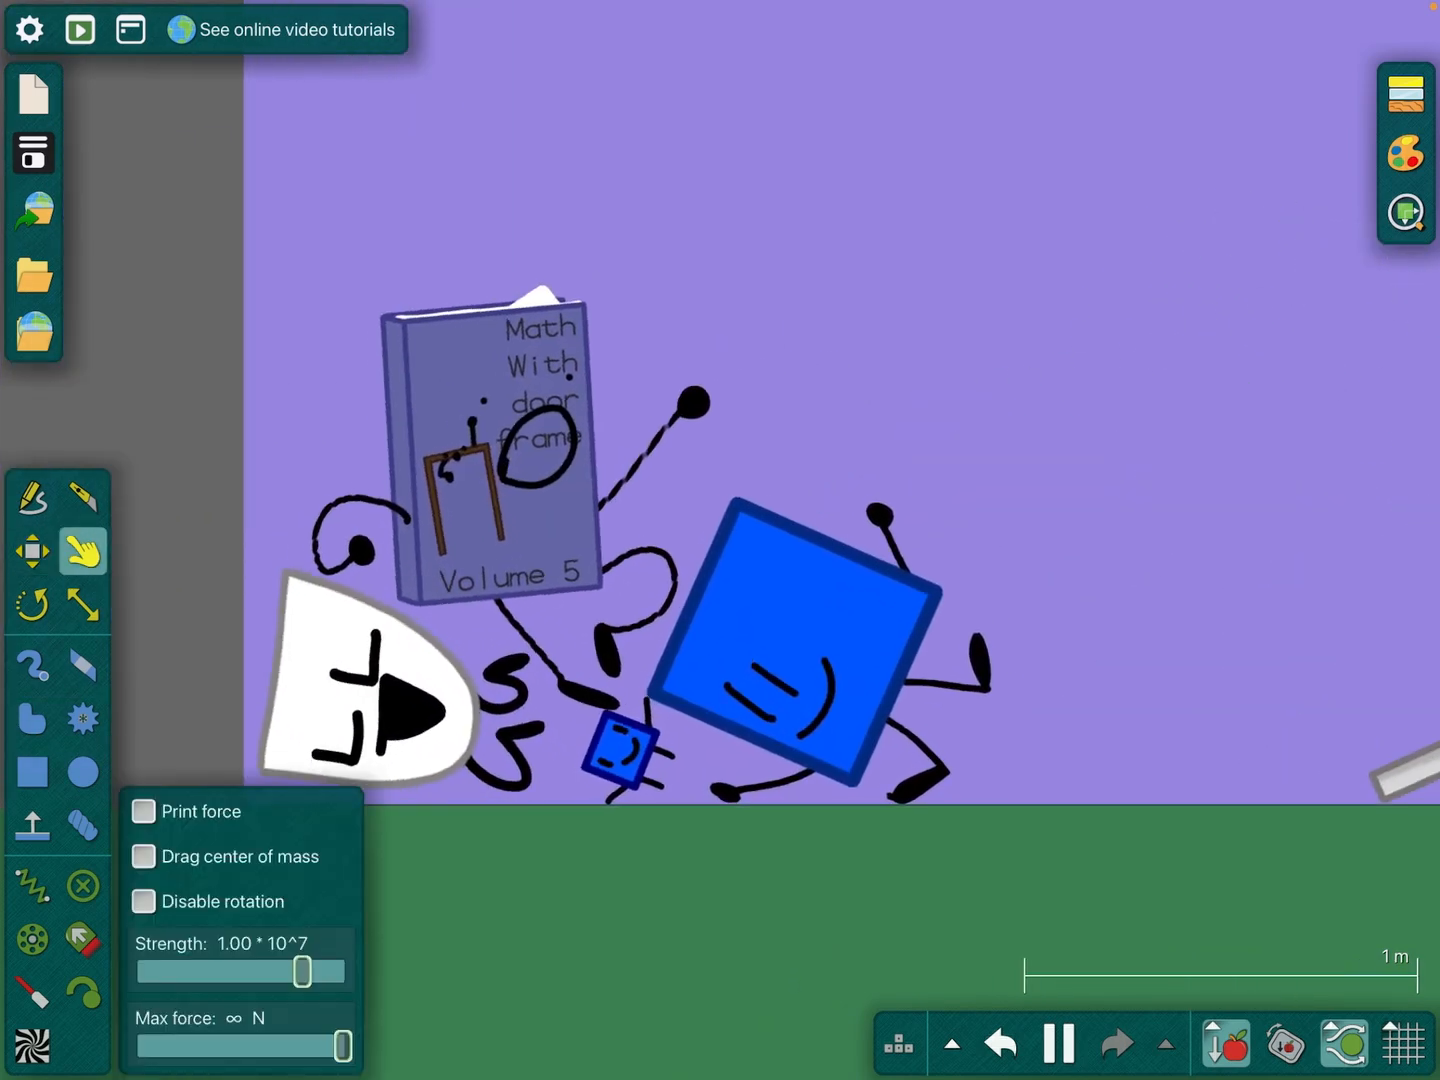